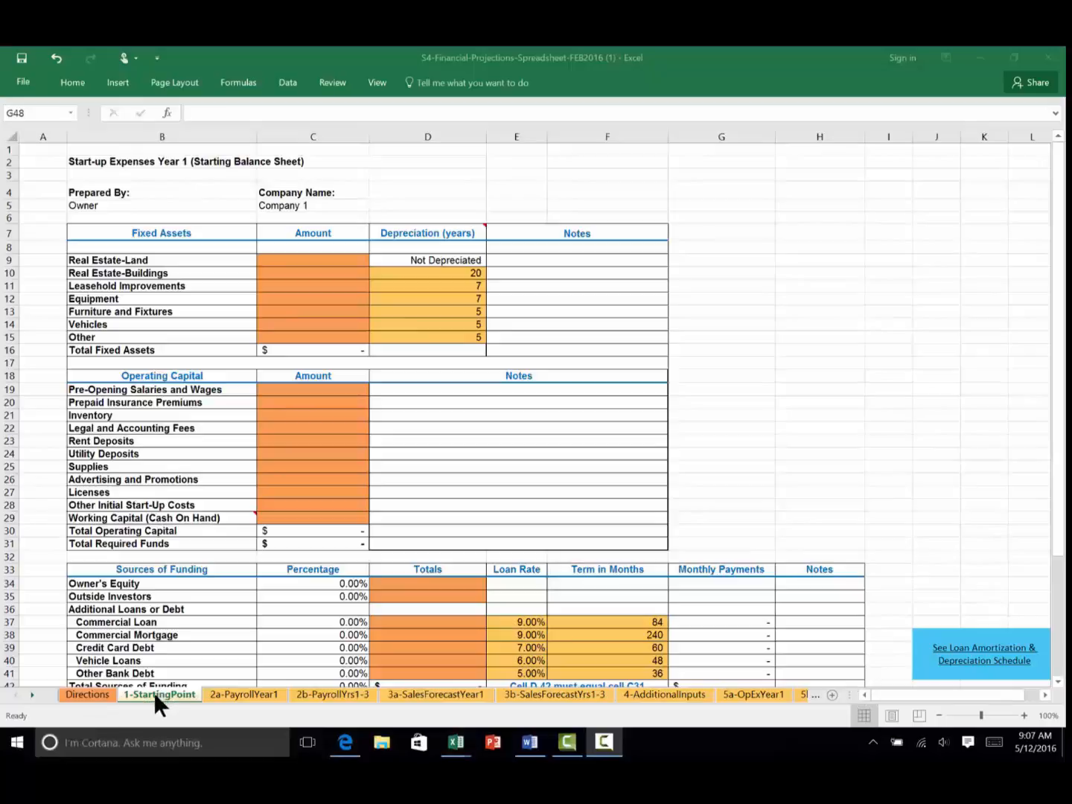
{"action": "mouse_move", "coordinate": [159, 704]}
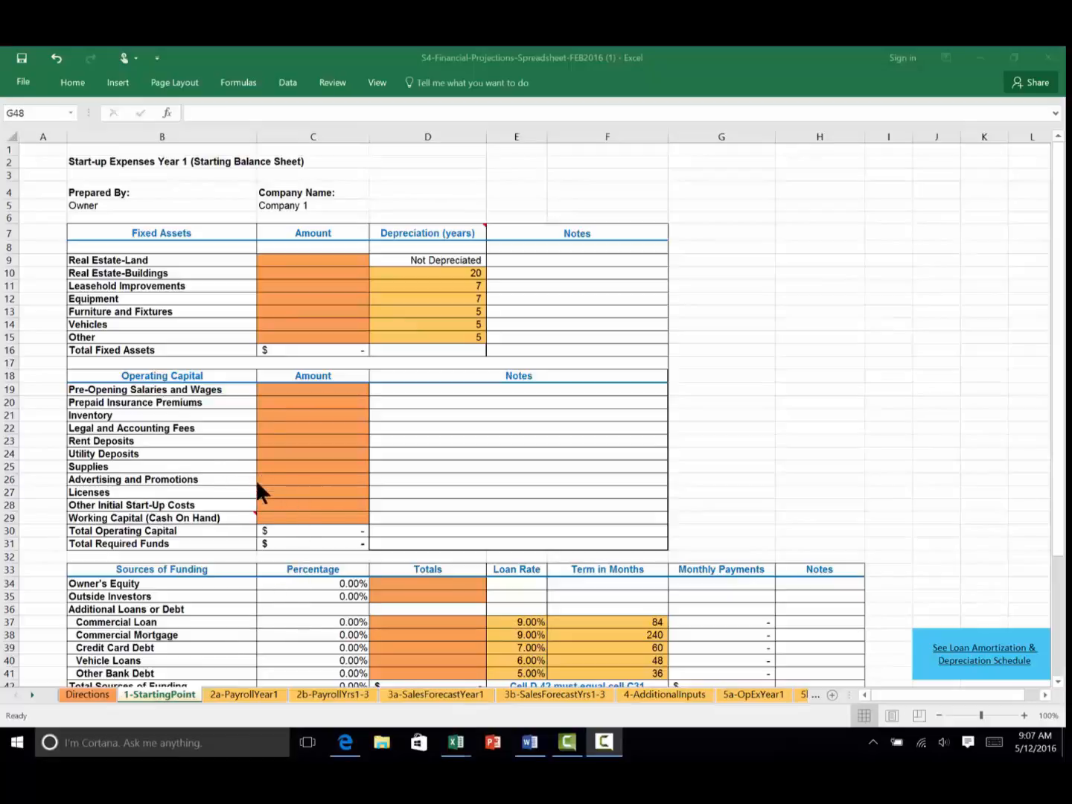
{"action": "mouse_move", "coordinate": [227, 529]}
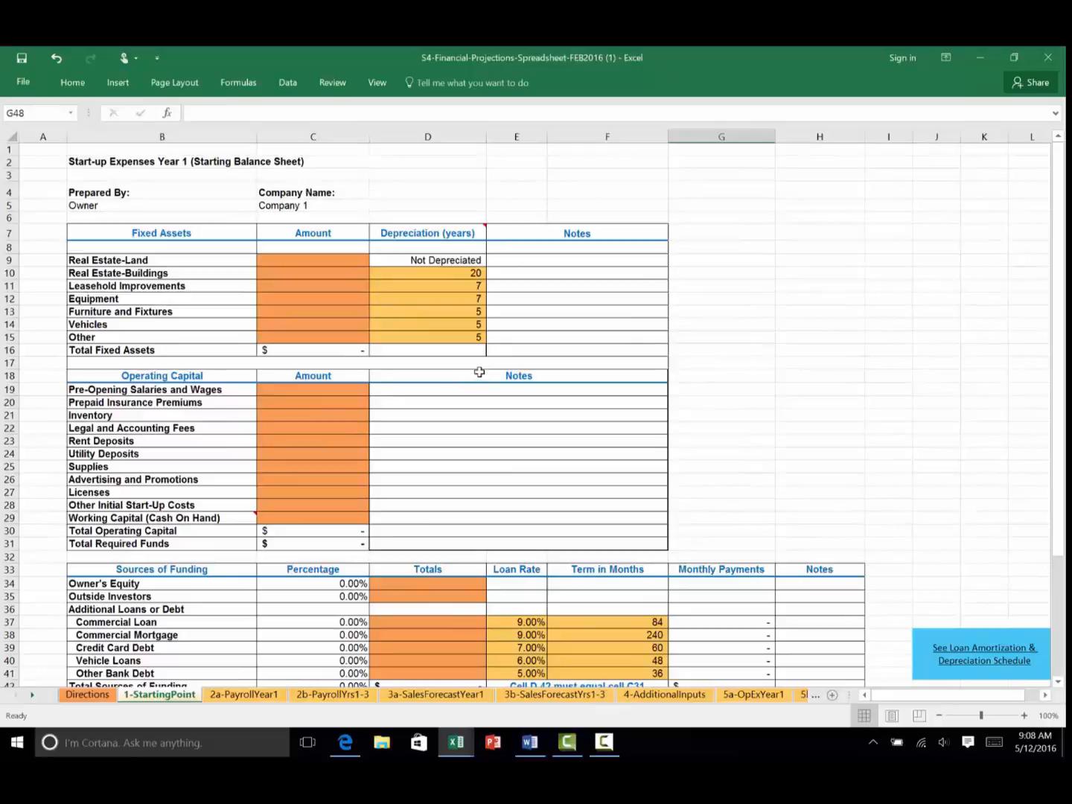
{"action": "mouse_move", "coordinate": [431, 648]}
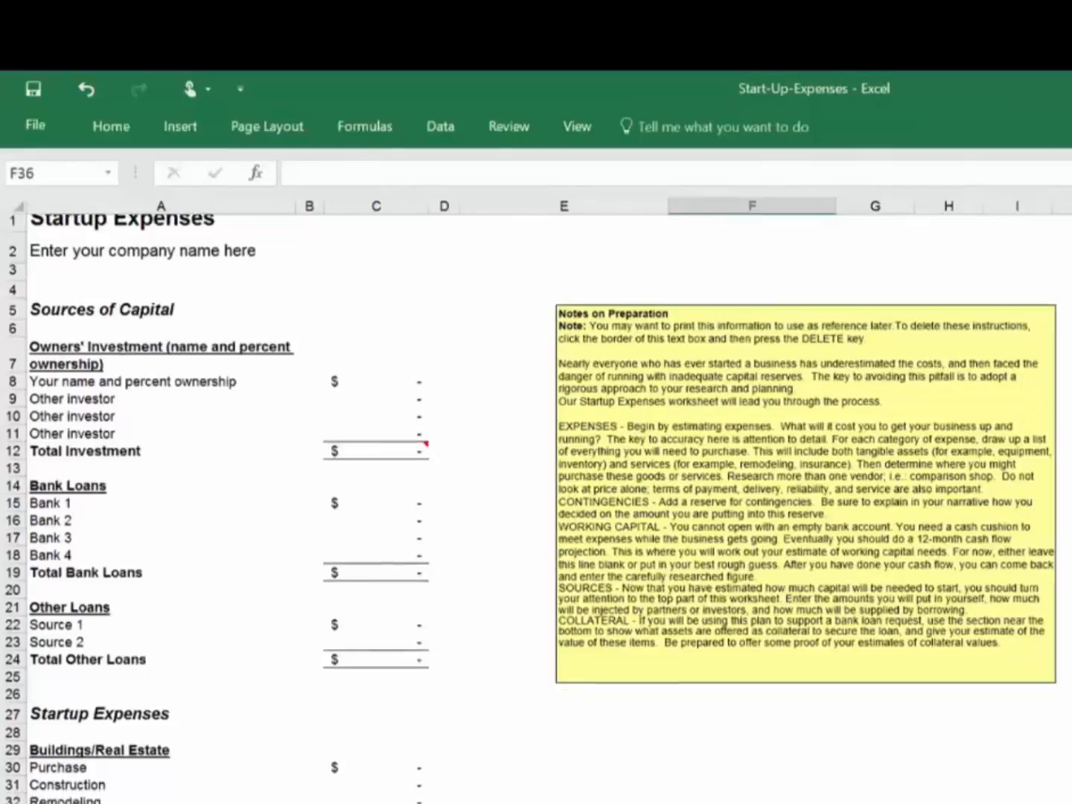
Scroll through the Start-Up-Expenses sheet to review equipment, admin costs, inventory and advertising categories
{"action": "scroll", "scroll_direction": "down", "scroll_amount": 3}
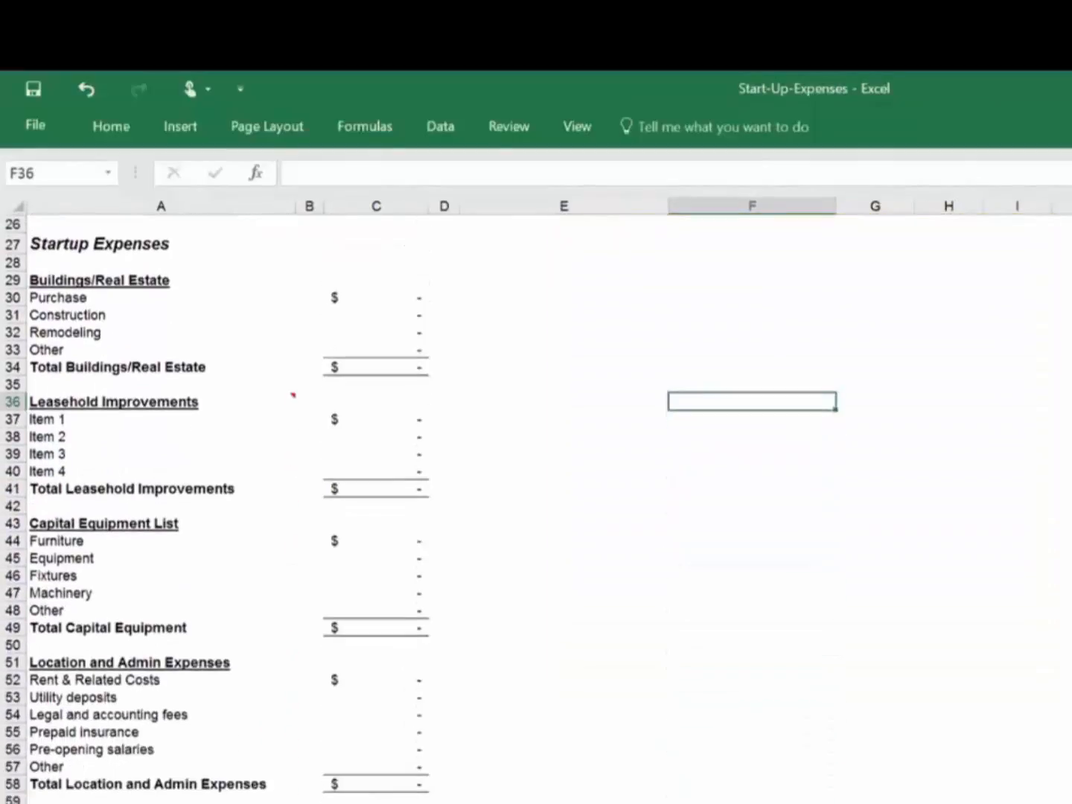
{"action": "scroll", "scroll_direction": "down", "scroll_amount": 3}
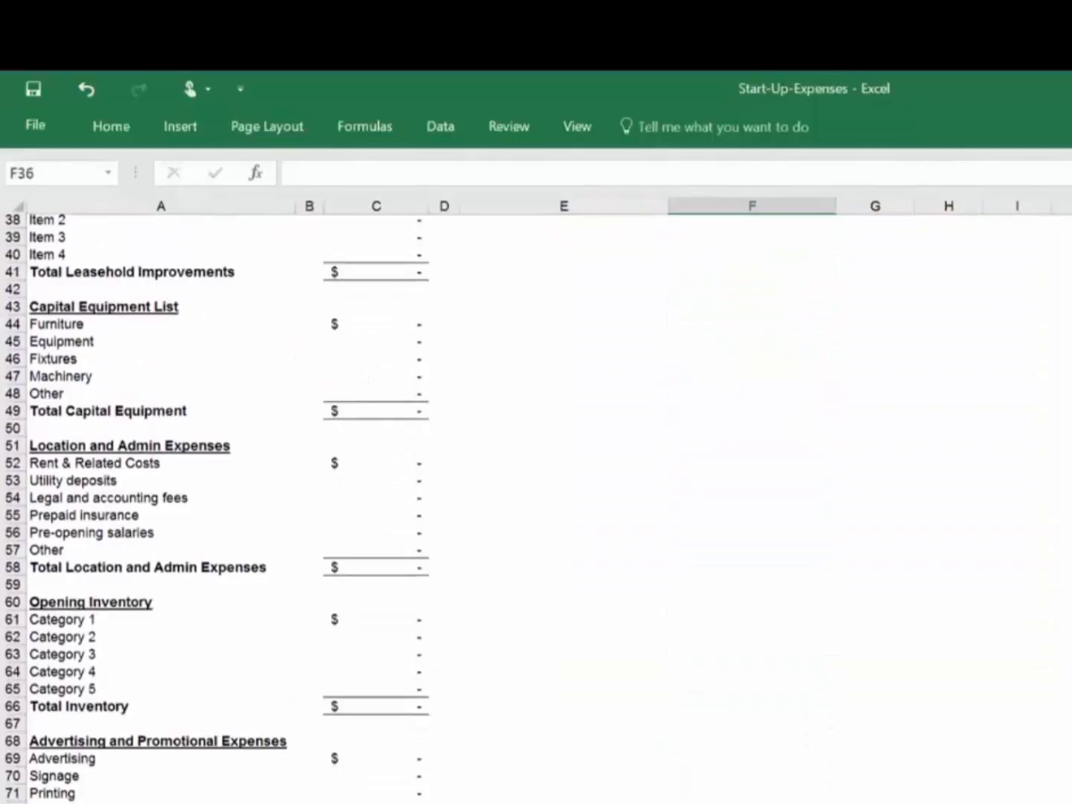
{"action": "scroll", "scroll_direction": "down", "scroll_amount": 3}
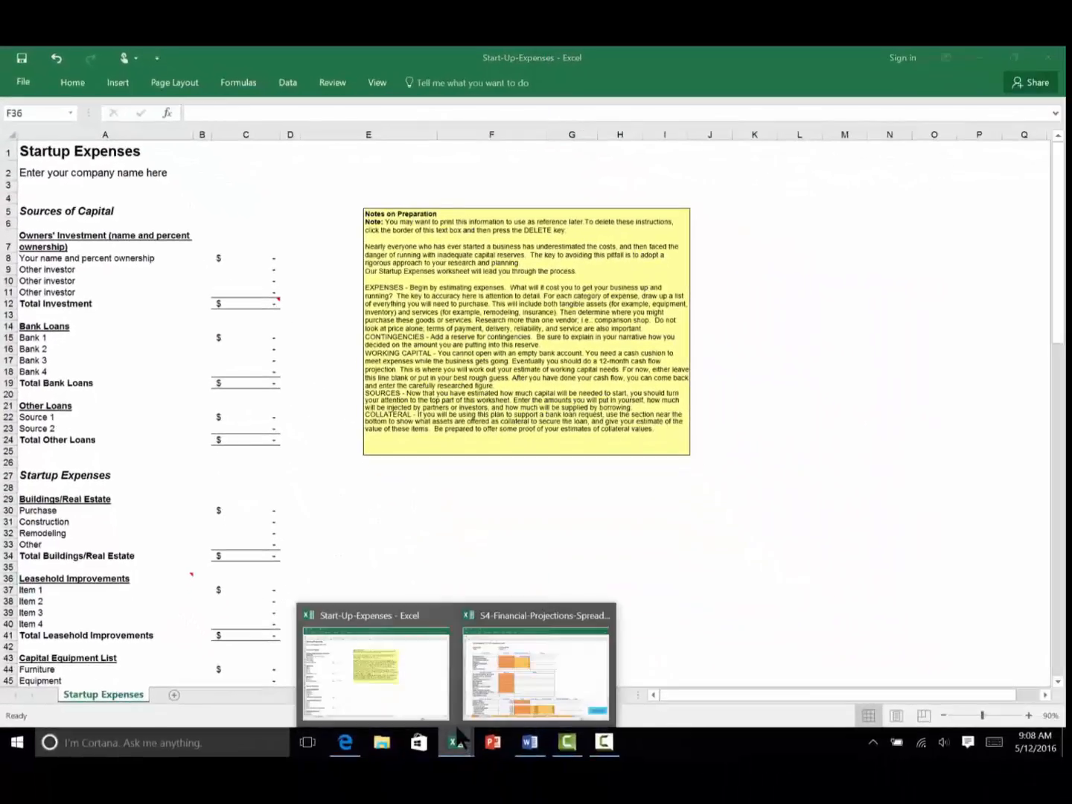
Switch back to the projections workbook and scroll through its funding sources and cash-on-hand tables
{"action": "left_click", "coordinate": [535, 674]}
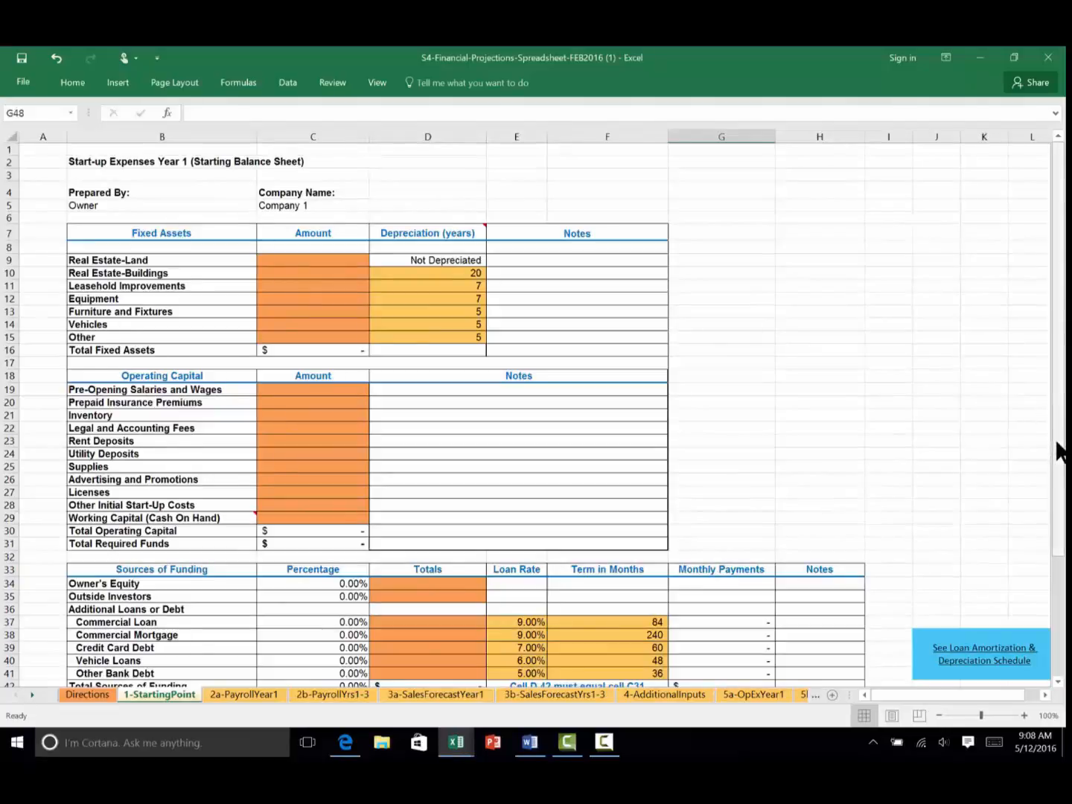
{"action": "scroll", "scroll_direction": "down", "scroll_amount": 3}
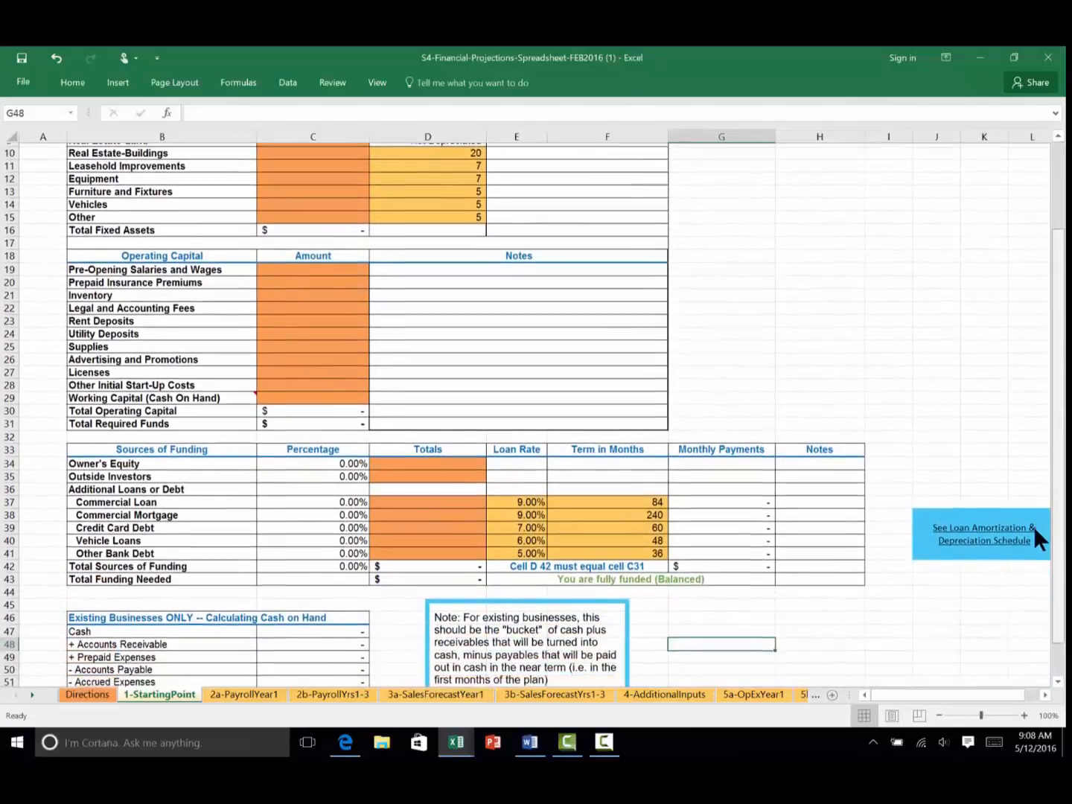
{"action": "scroll", "scroll_direction": "down", "scroll_amount": 3}
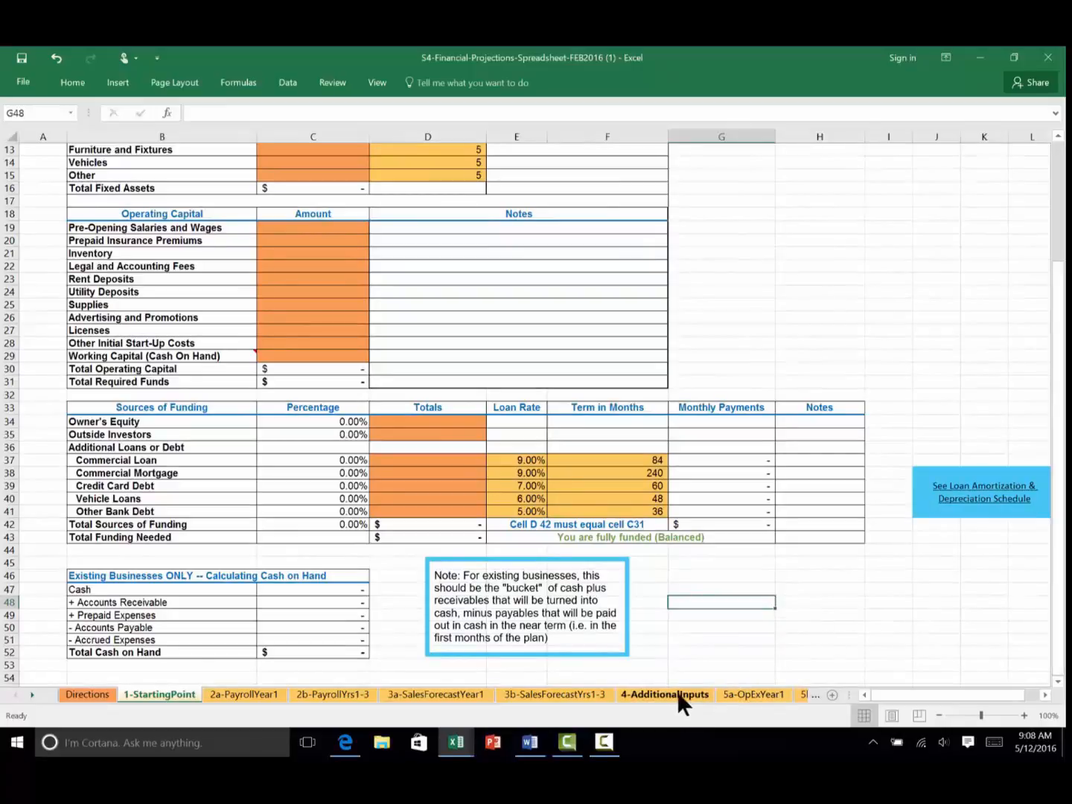
{"action": "left_click", "coordinate": [663, 694]}
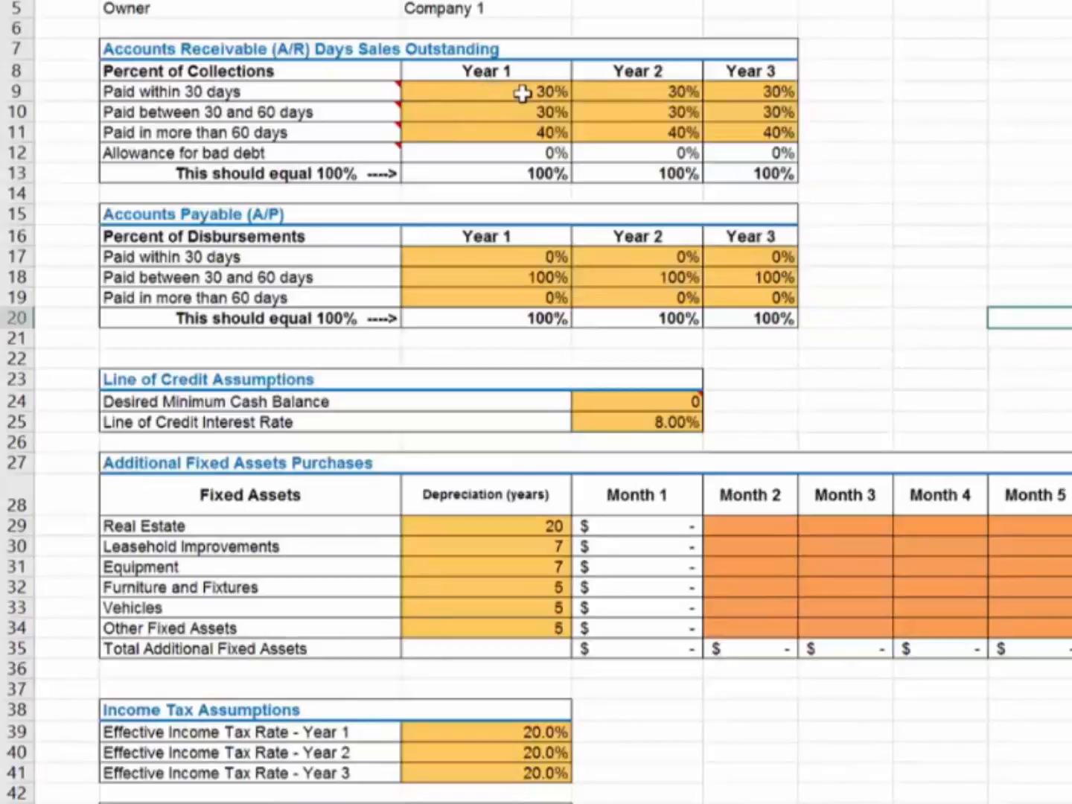
{"action": "mouse_move", "coordinate": [467, 122]}
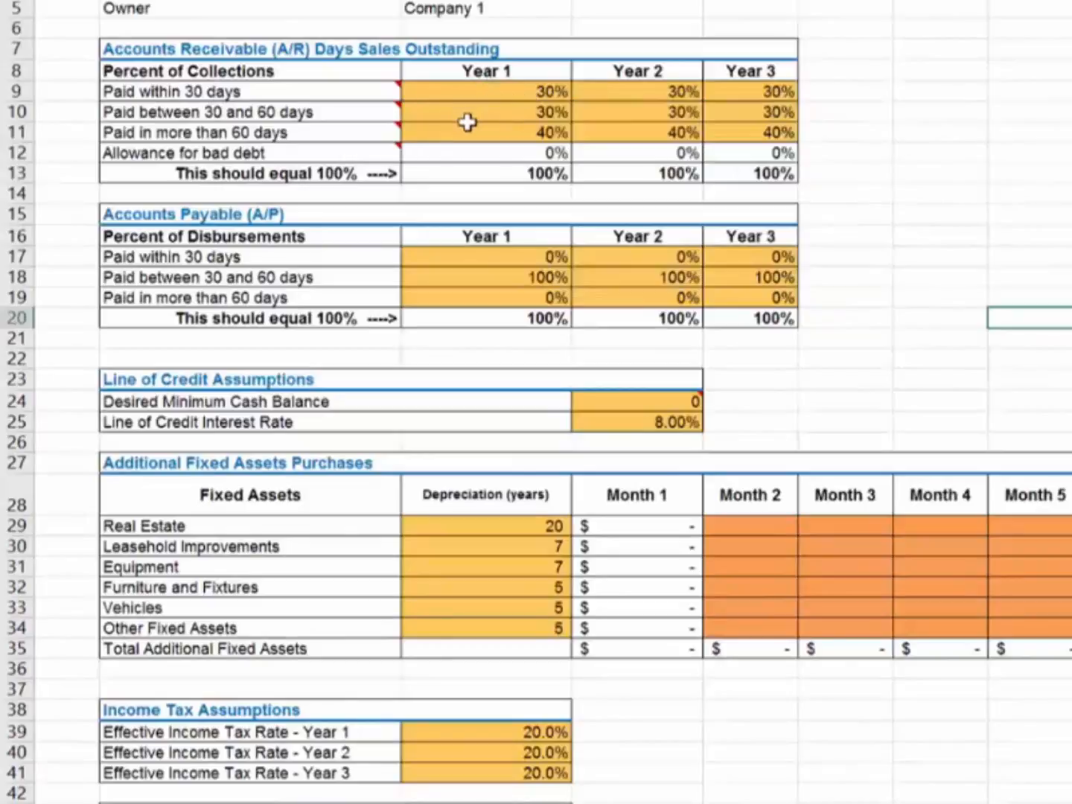
{"action": "mouse_move", "coordinate": [159, 129]}
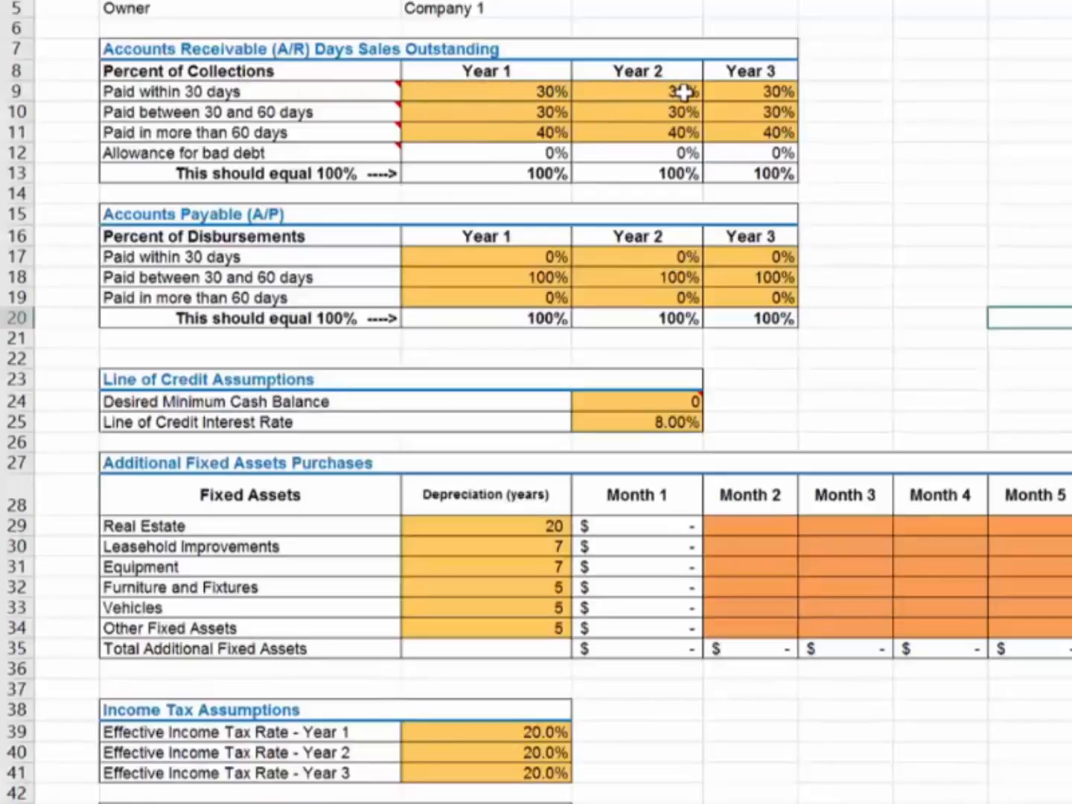
{"action": "mouse_move", "coordinate": [416, 133]}
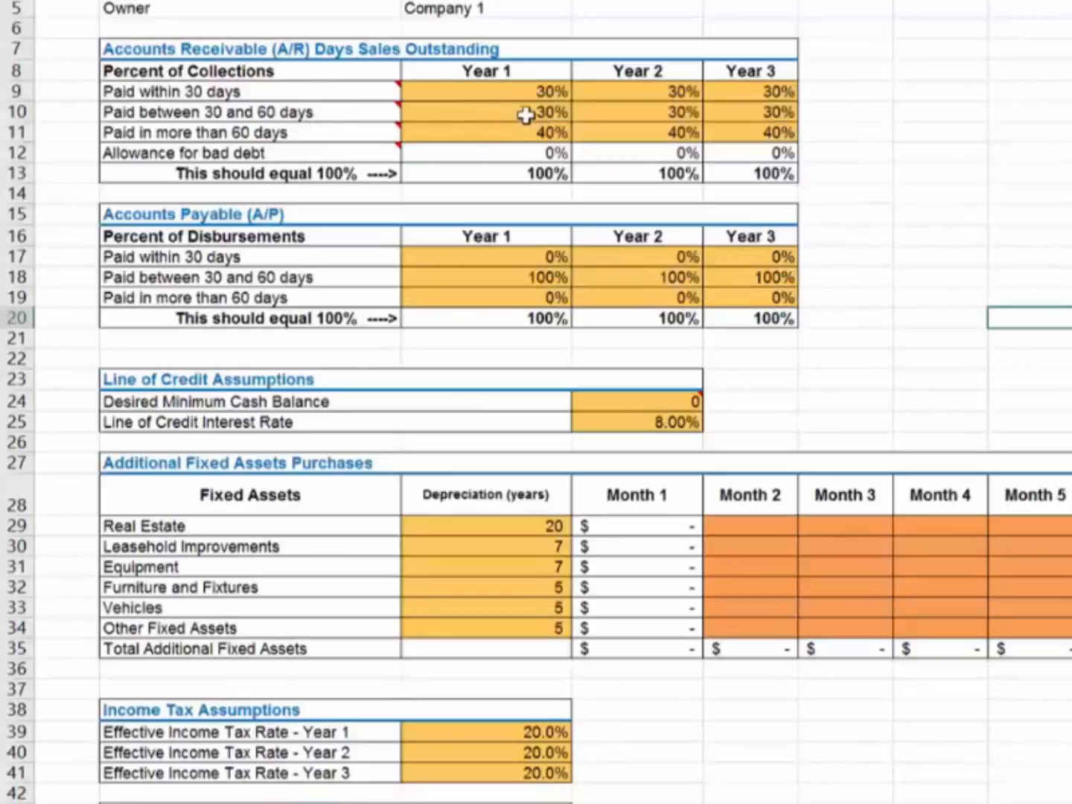
{"action": "mouse_move", "coordinate": [559, 115]}
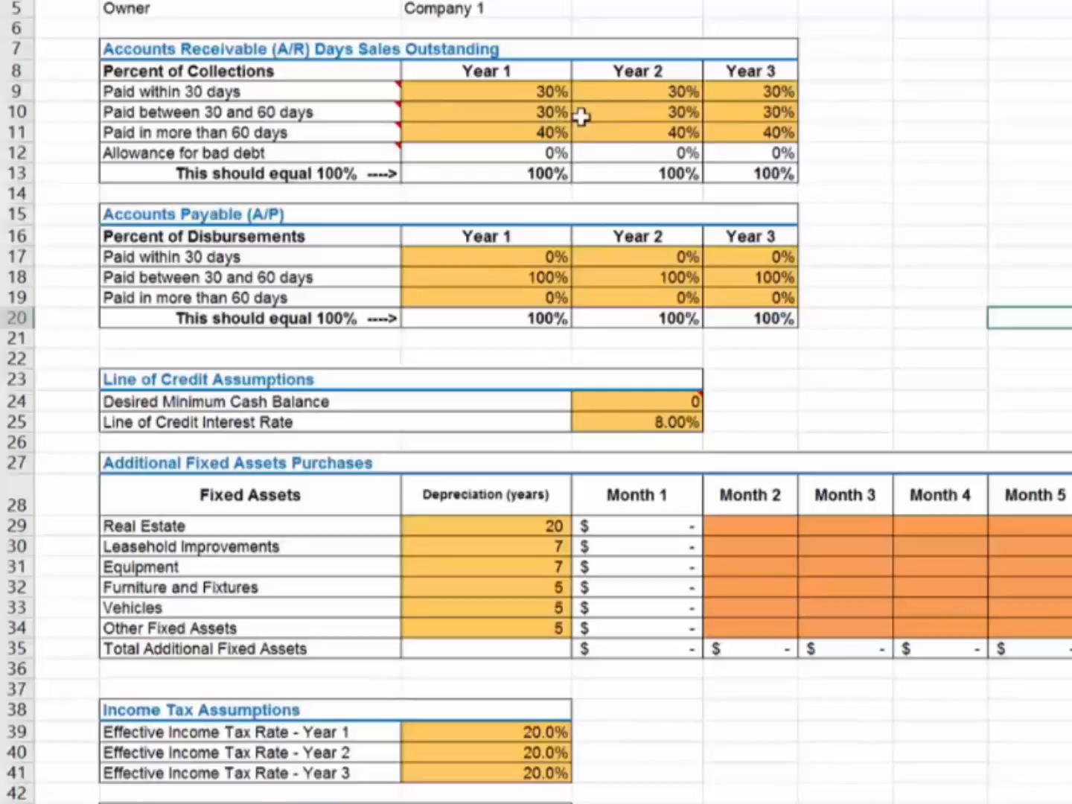
{"action": "mouse_move", "coordinate": [506, 132]}
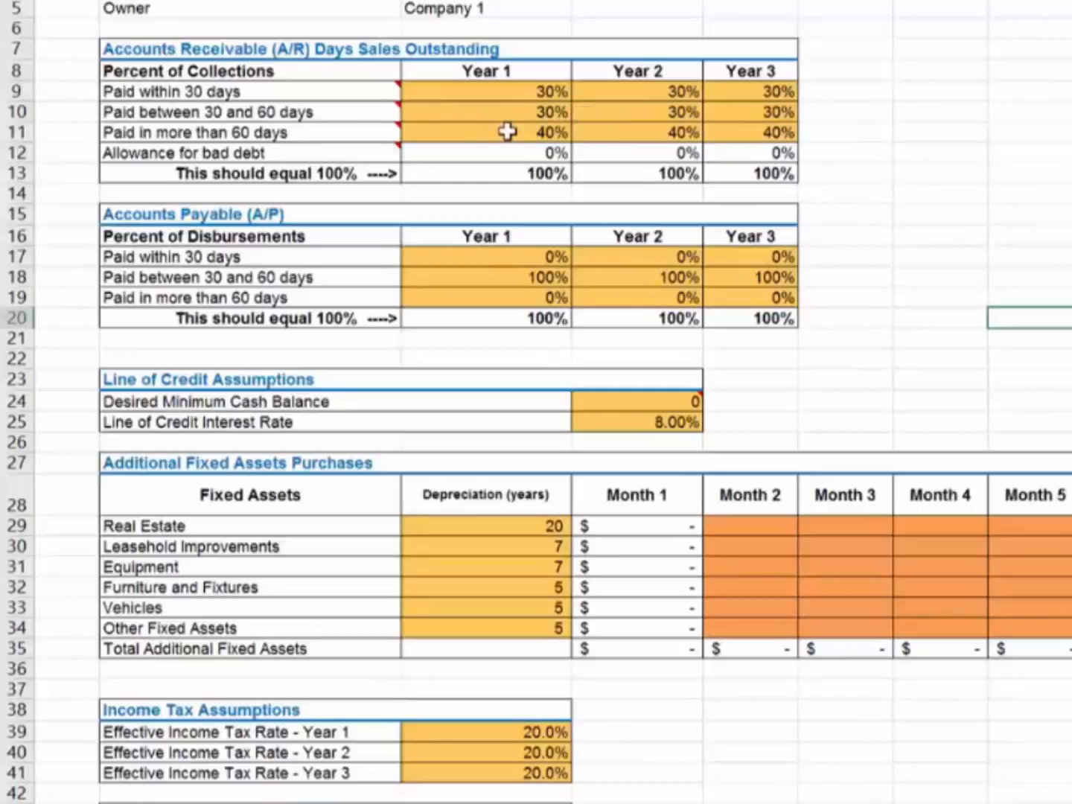
{"action": "mouse_move", "coordinate": [606, 151]}
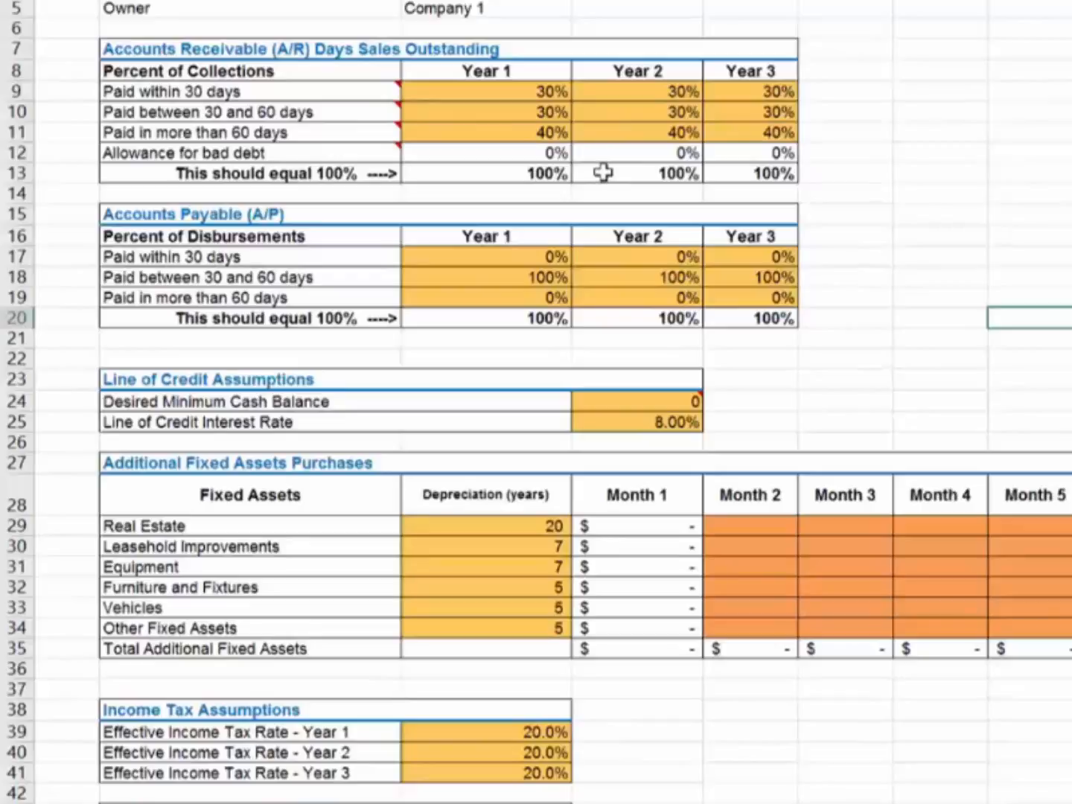
{"action": "mouse_move", "coordinate": [539, 244]}
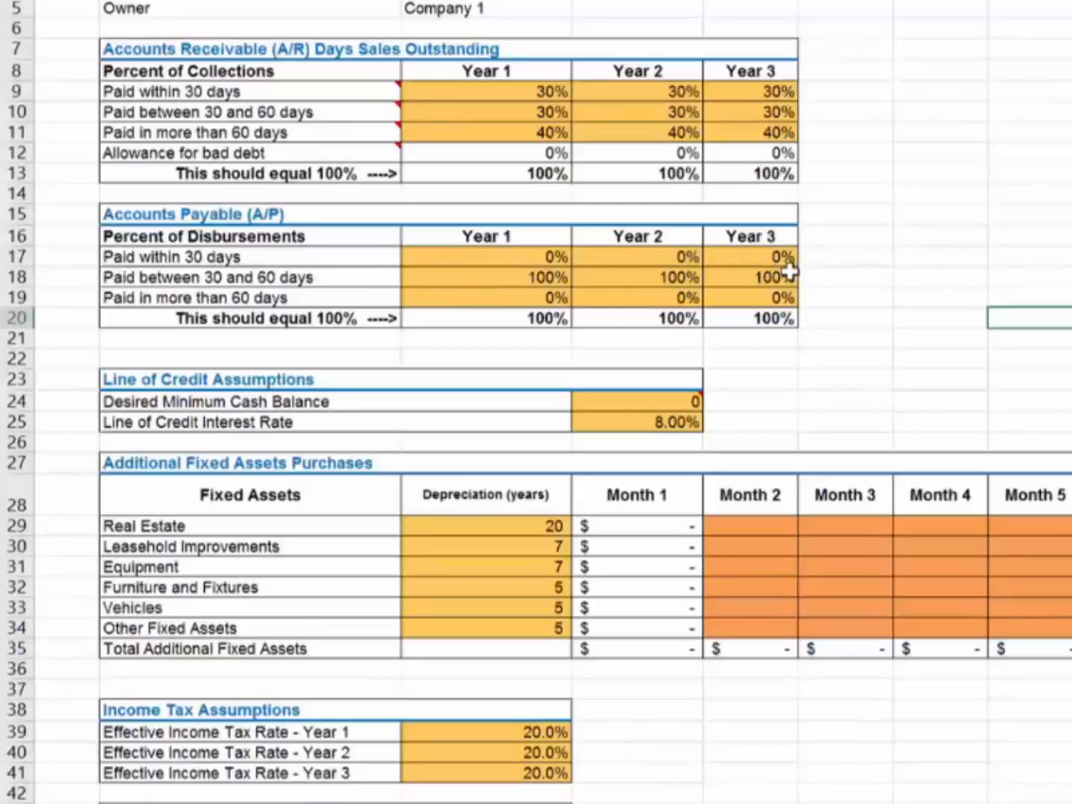
{"action": "mouse_move", "coordinate": [638, 301]}
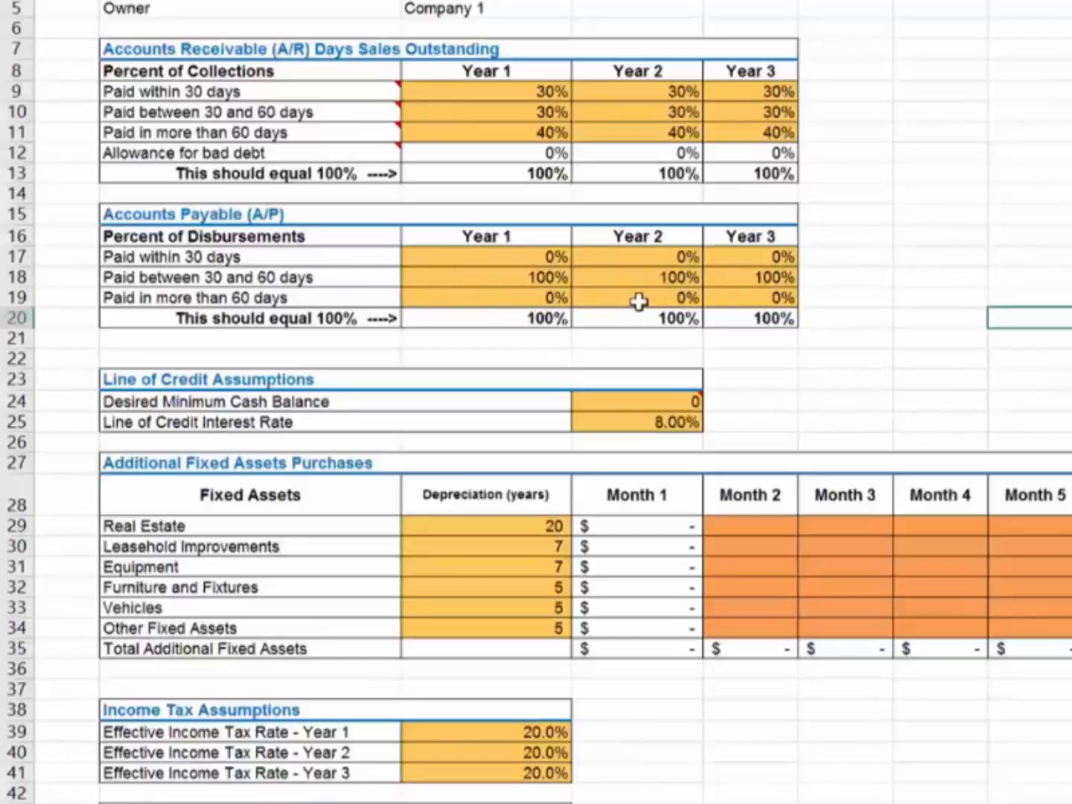
{"action": "mouse_move", "coordinate": [819, 304]}
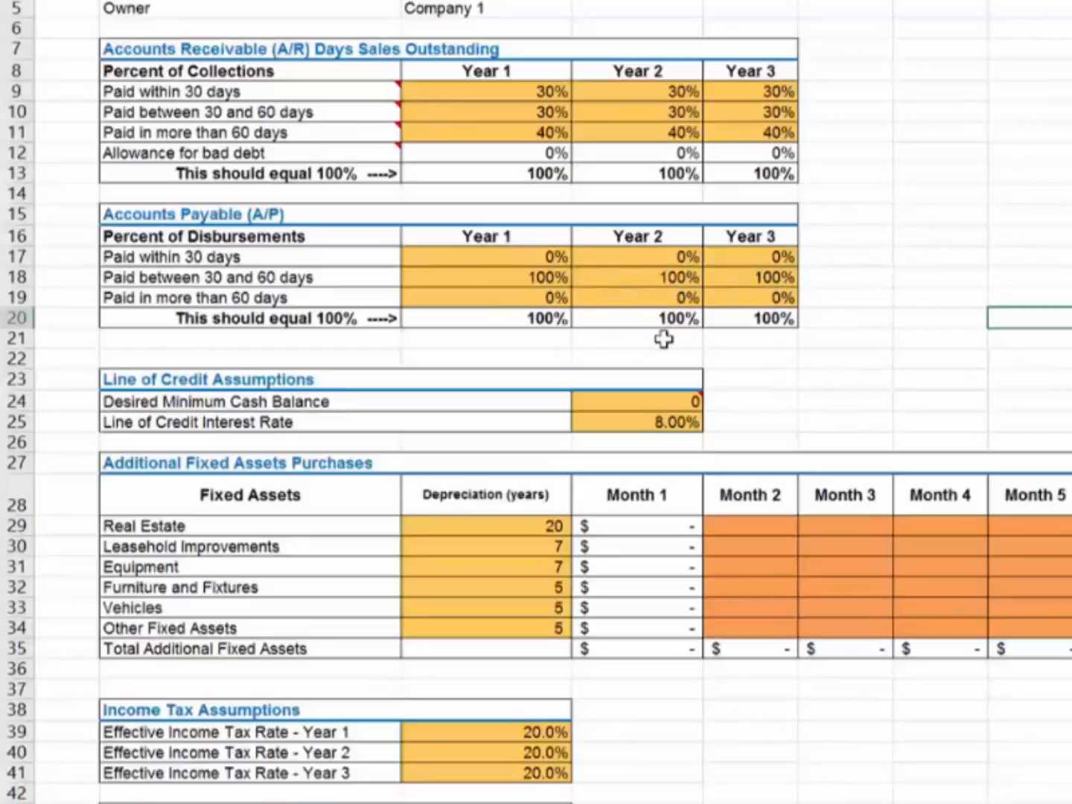
{"action": "mouse_move", "coordinate": [681, 330]}
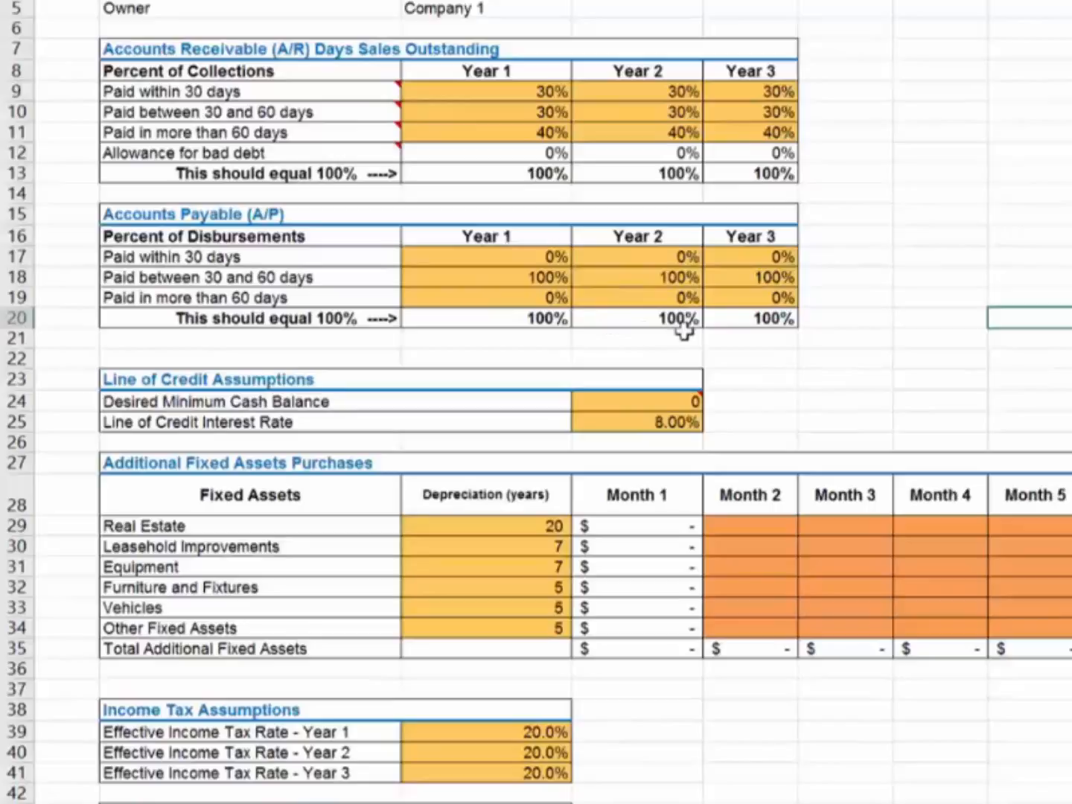
{"action": "mouse_move", "coordinate": [435, 514]}
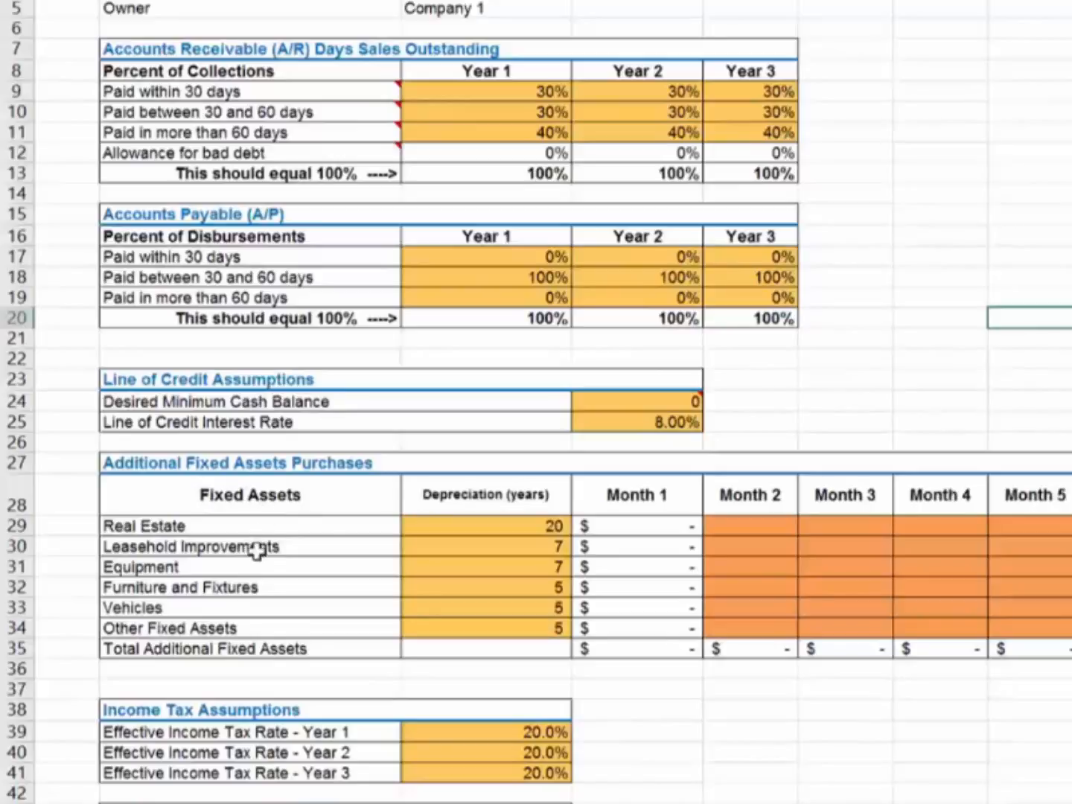
{"action": "mouse_move", "coordinate": [445, 565]}
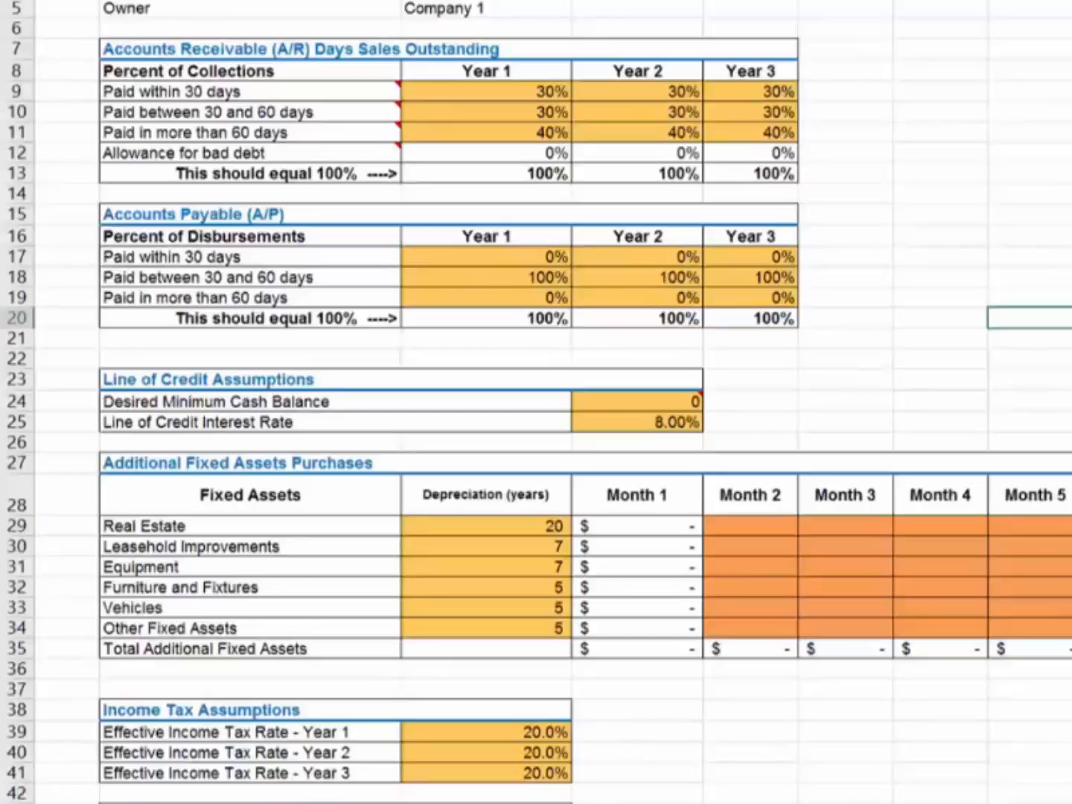
{"action": "mouse_move", "coordinate": [661, 705]}
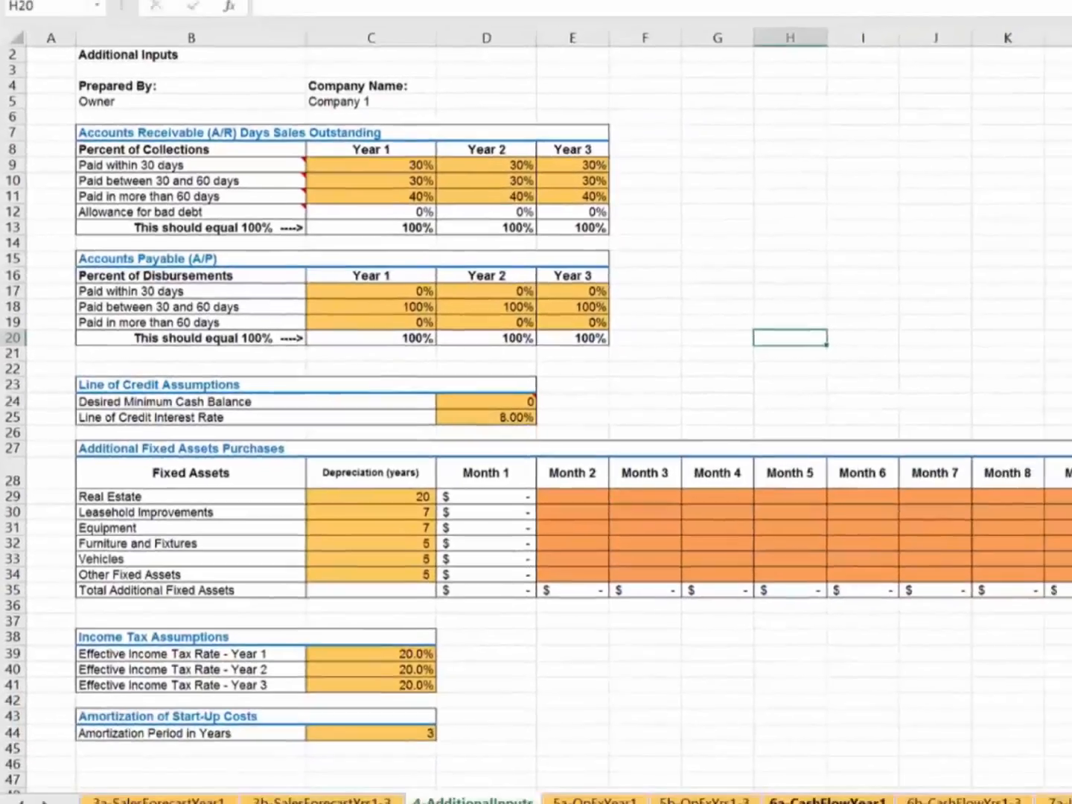
Open the 6a-CashFlowYear1 sheet showing monthly investing, operating and financing outflows
{"action": "left_click", "coordinate": [658, 777]}
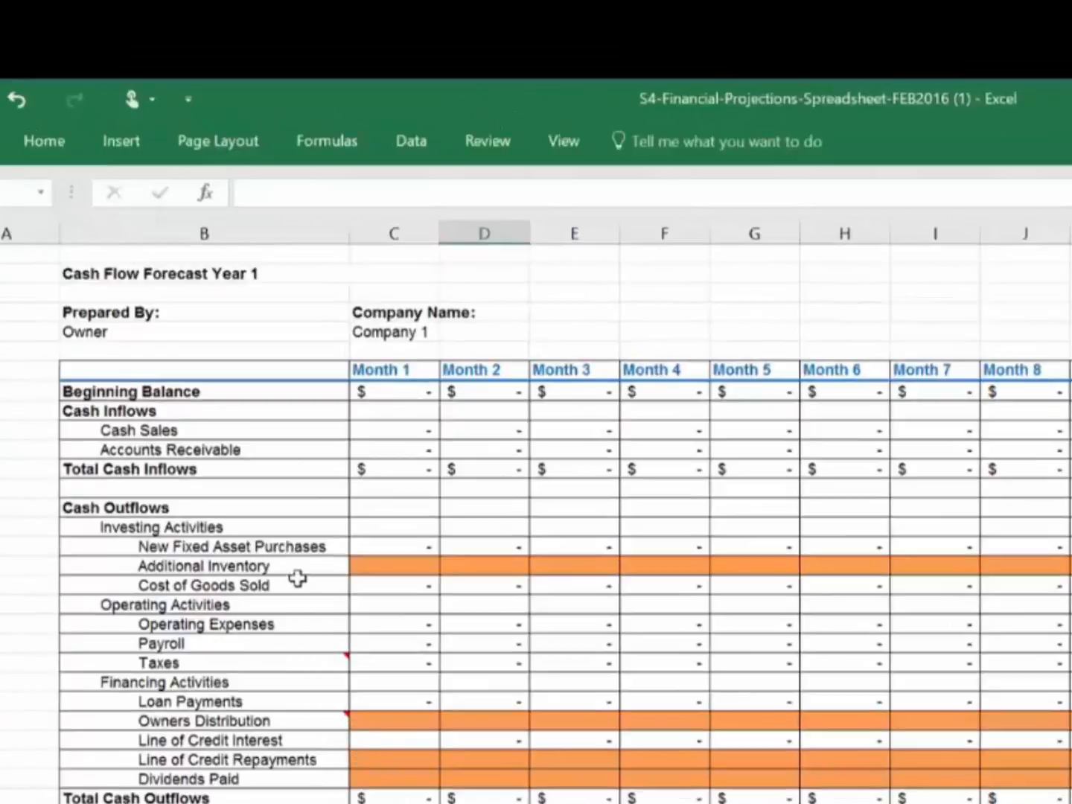
{"action": "mouse_move", "coordinate": [288, 569]}
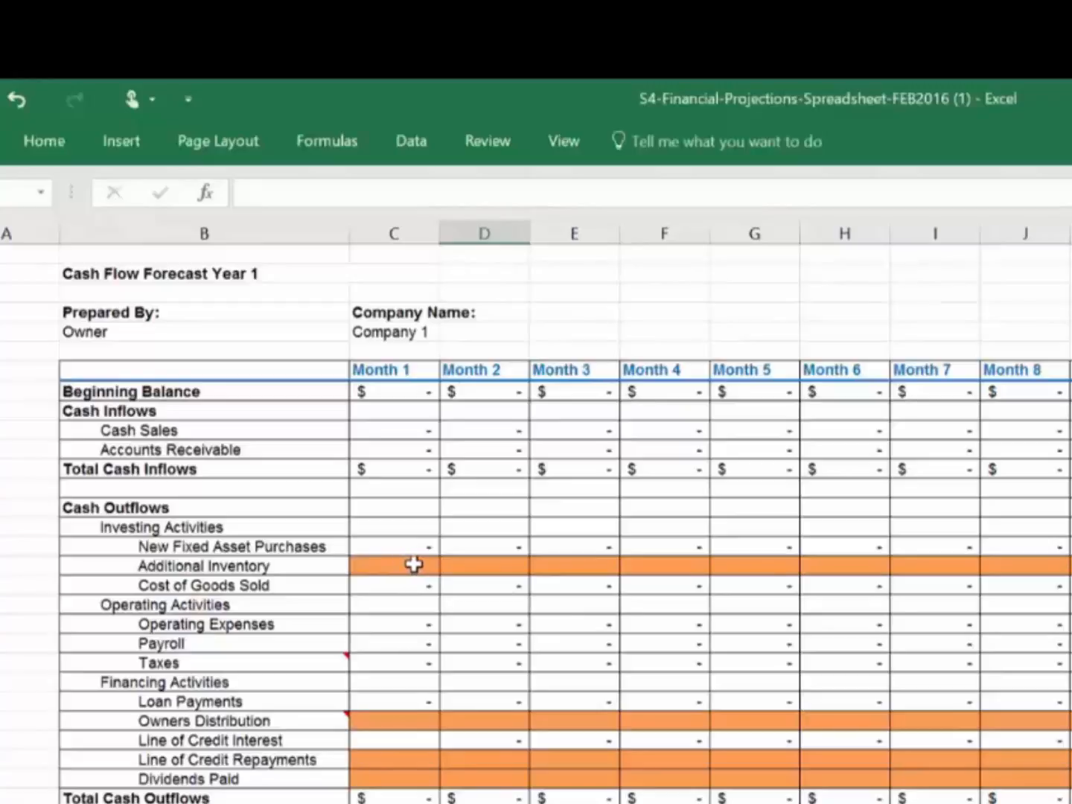
{"action": "mouse_move", "coordinate": [833, 570]}
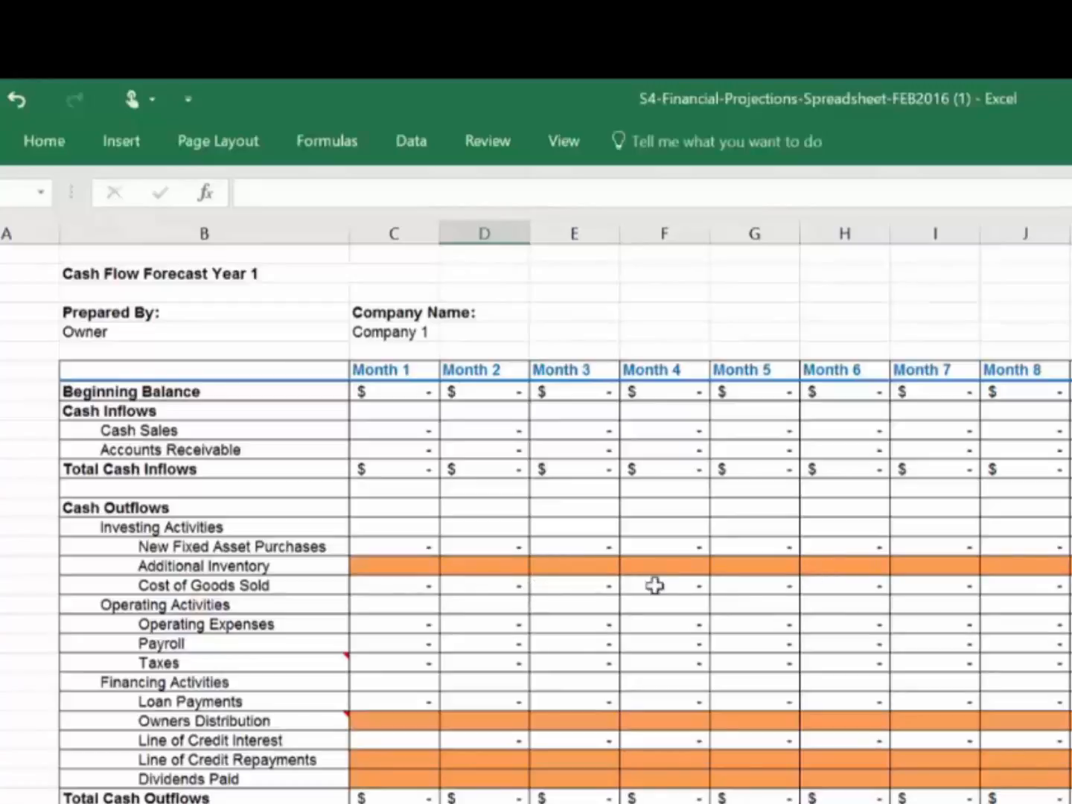
{"action": "mouse_move", "coordinate": [827, 579]}
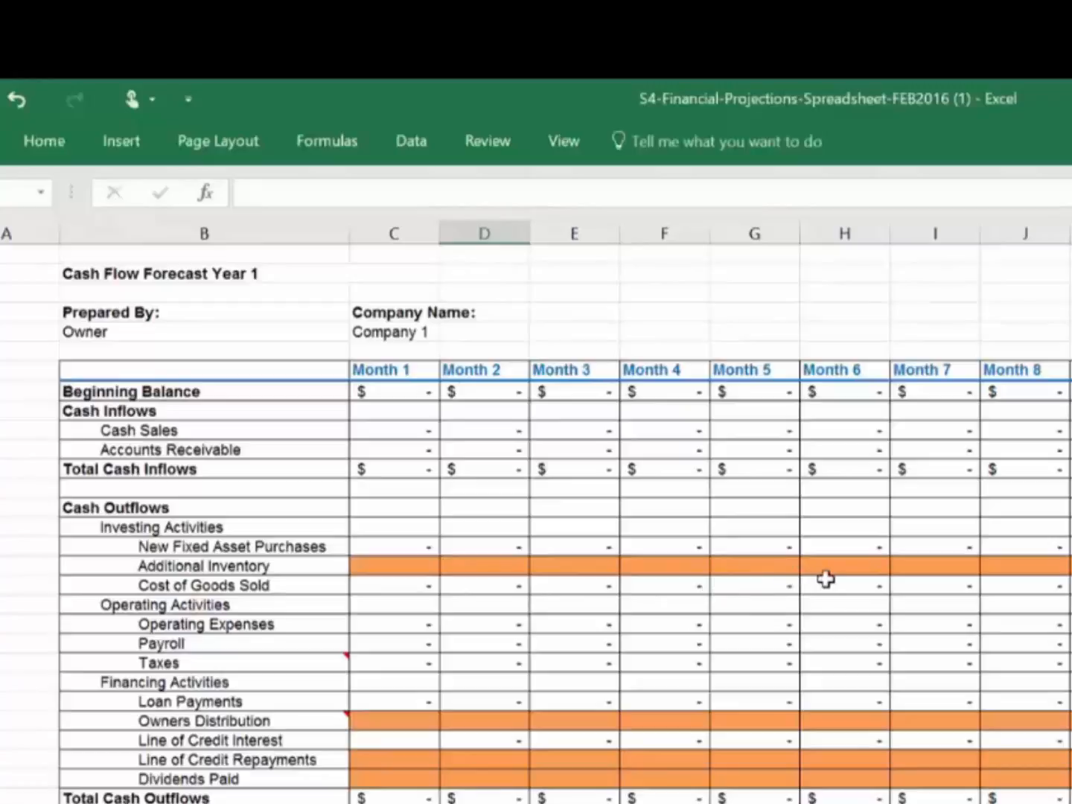
{"action": "mouse_move", "coordinate": [914, 565]}
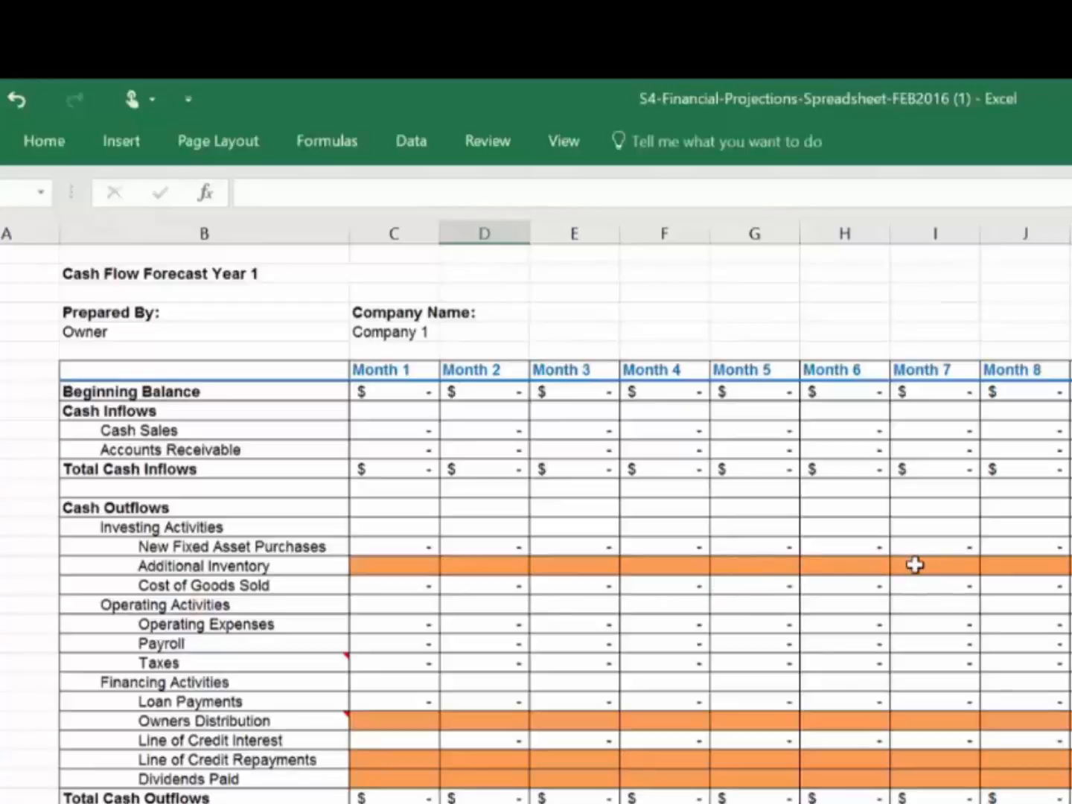
{"action": "mouse_move", "coordinate": [946, 573]}
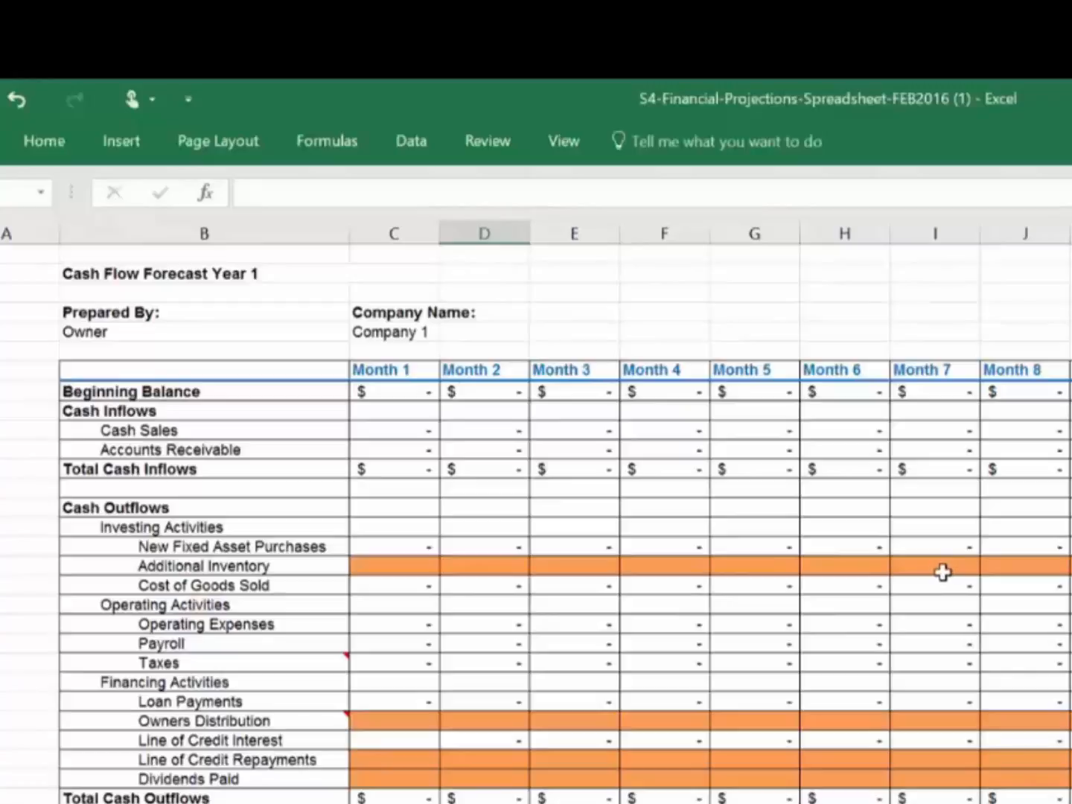
{"action": "mouse_move", "coordinate": [929, 564]}
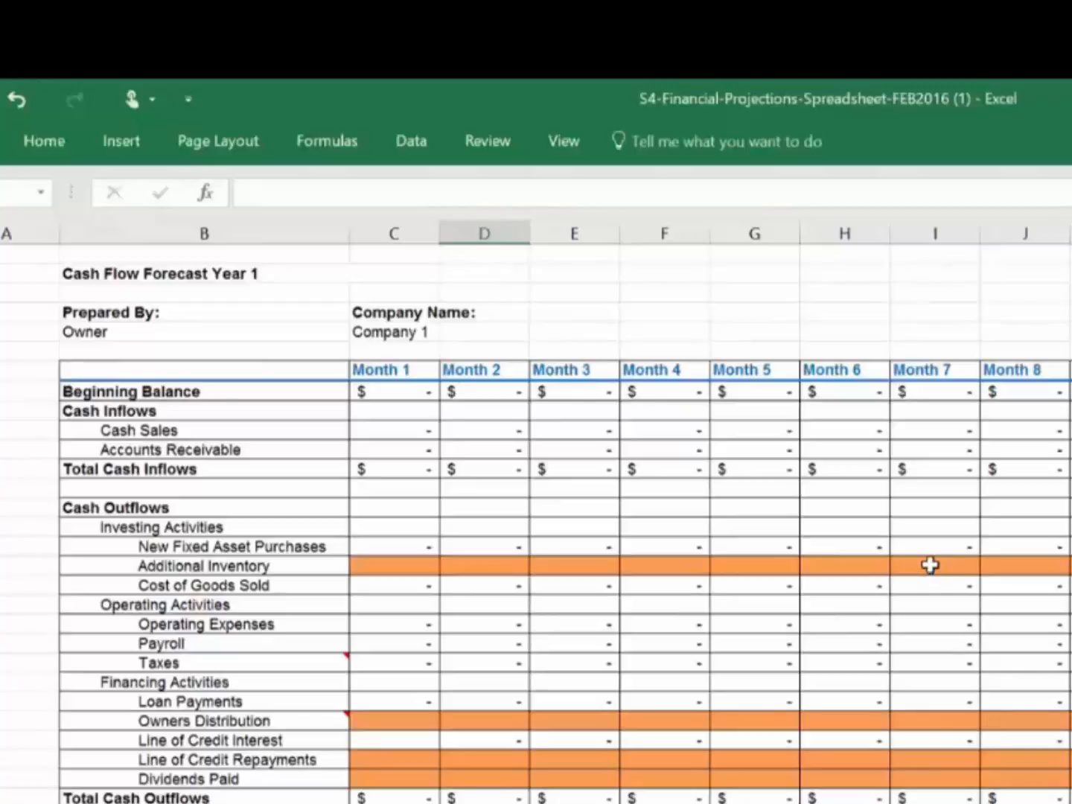
{"action": "mouse_move", "coordinate": [914, 594]}
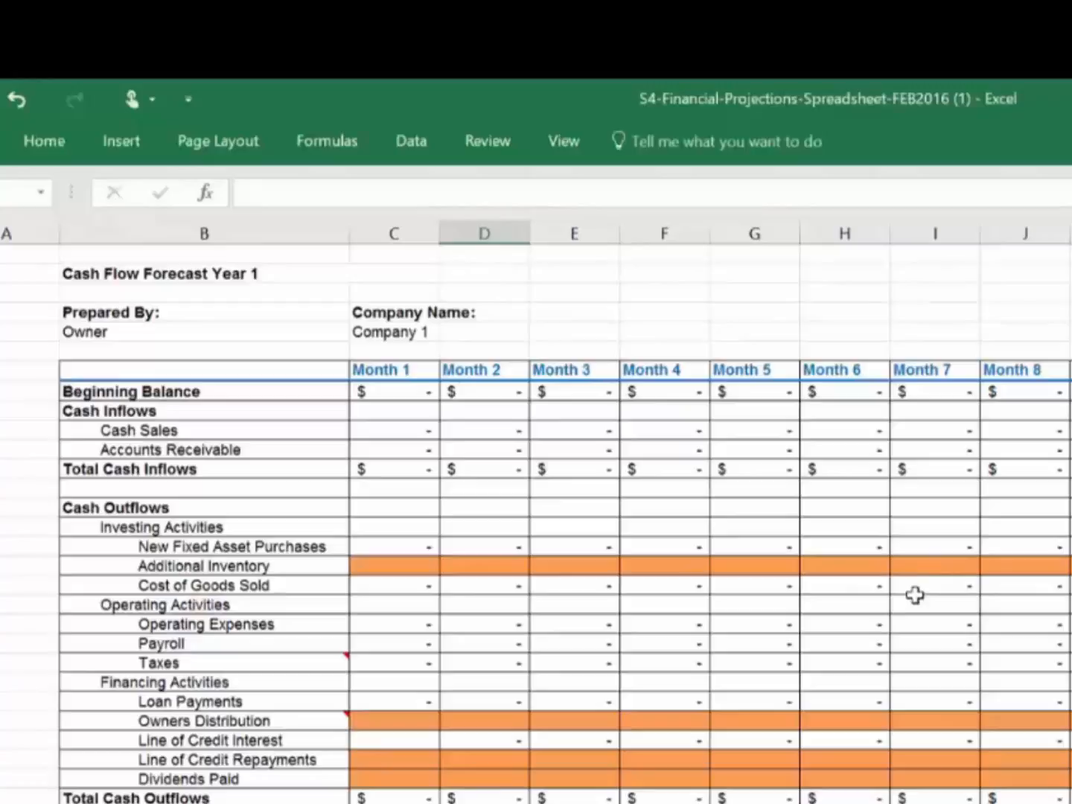
{"action": "mouse_move", "coordinate": [924, 574]}
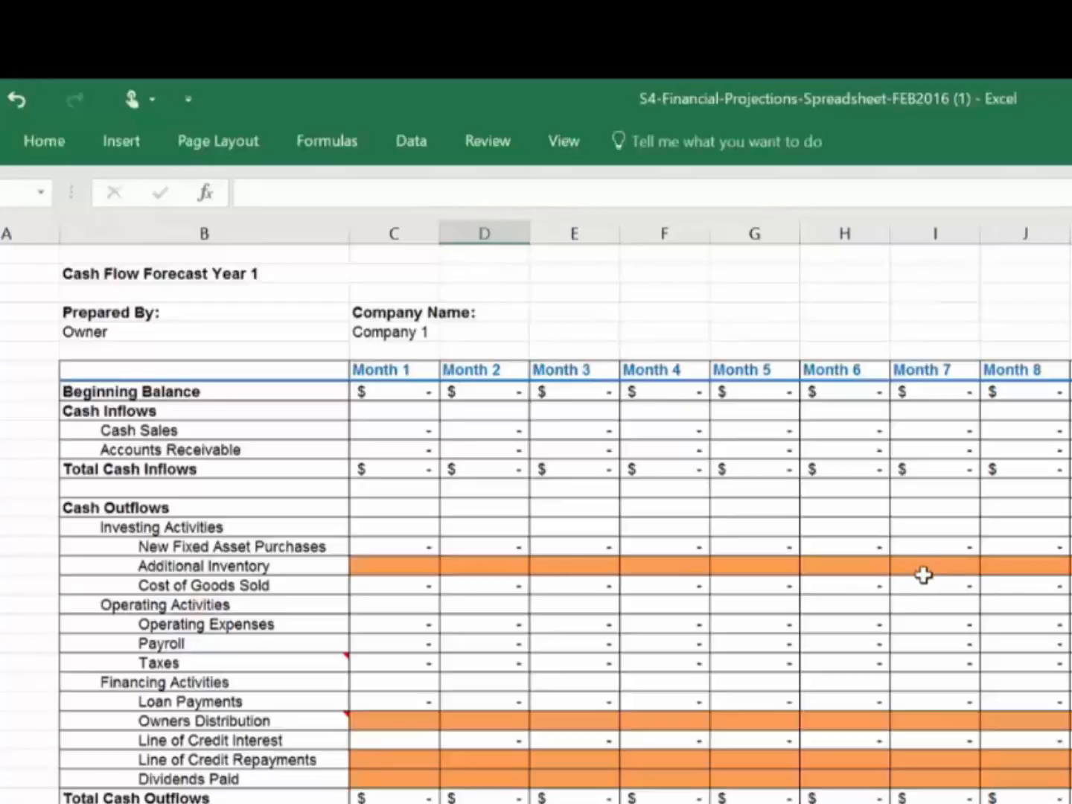
{"action": "mouse_move", "coordinate": [944, 571]}
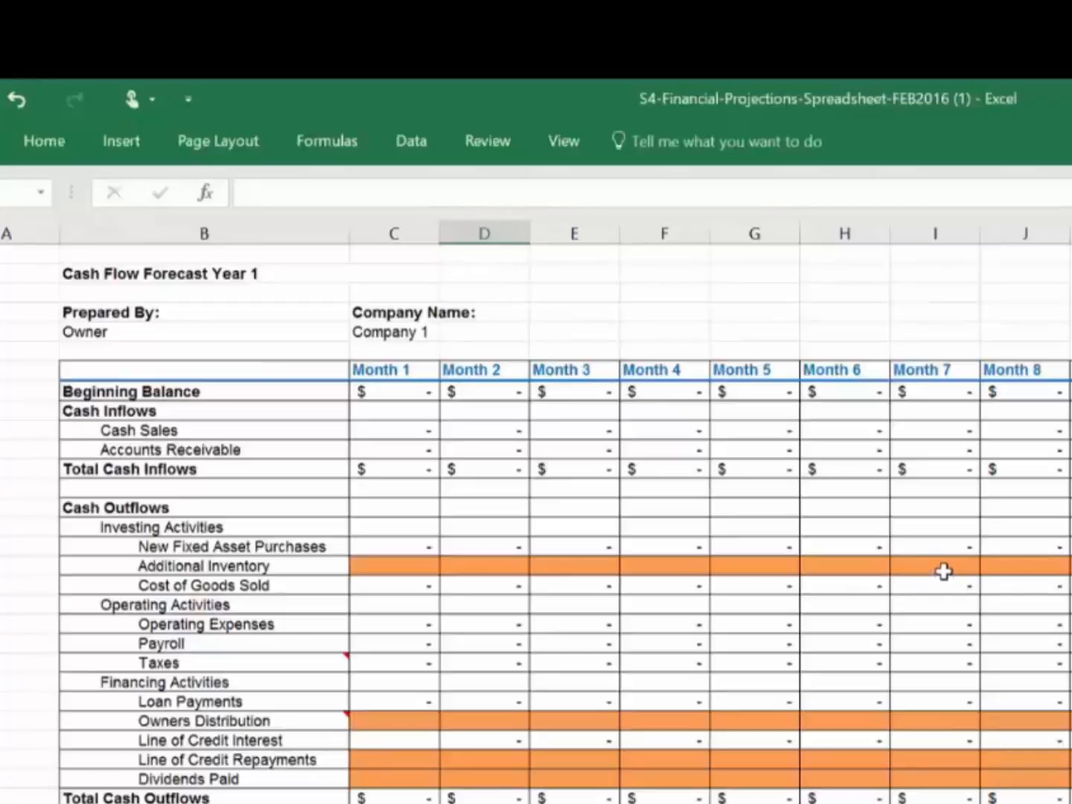